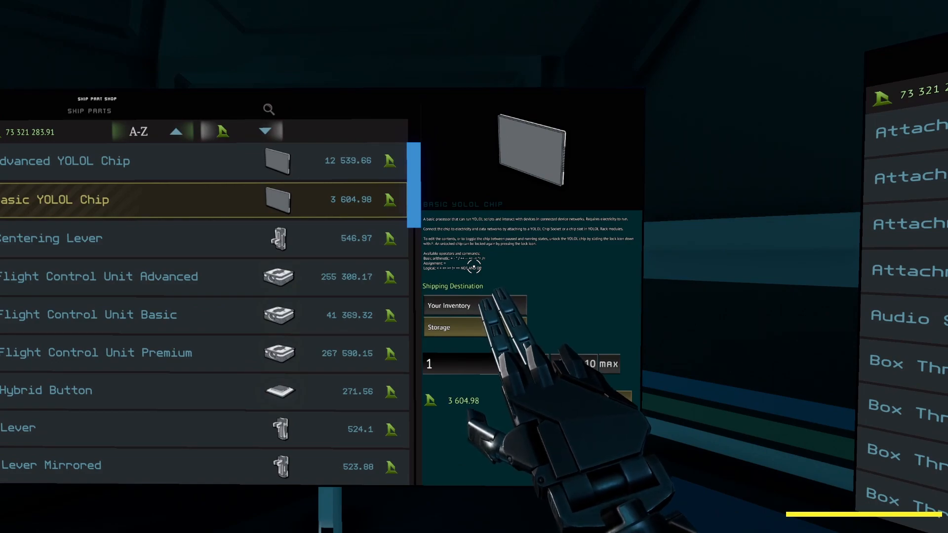
# - Buy a Basic YOLOL Chip, then select the YOLOL Chip Socket in the shop
pyautogui.click(60, 161)
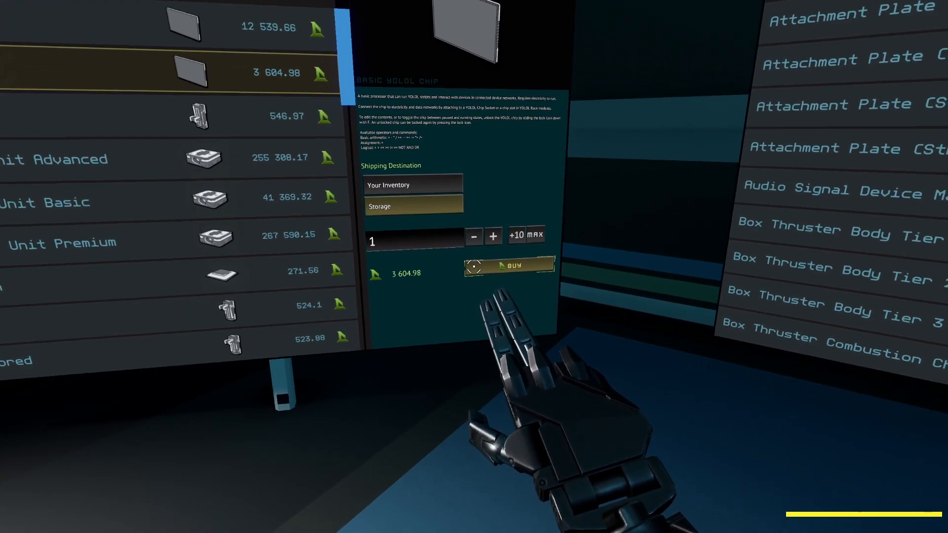
pyautogui.click(508, 264)
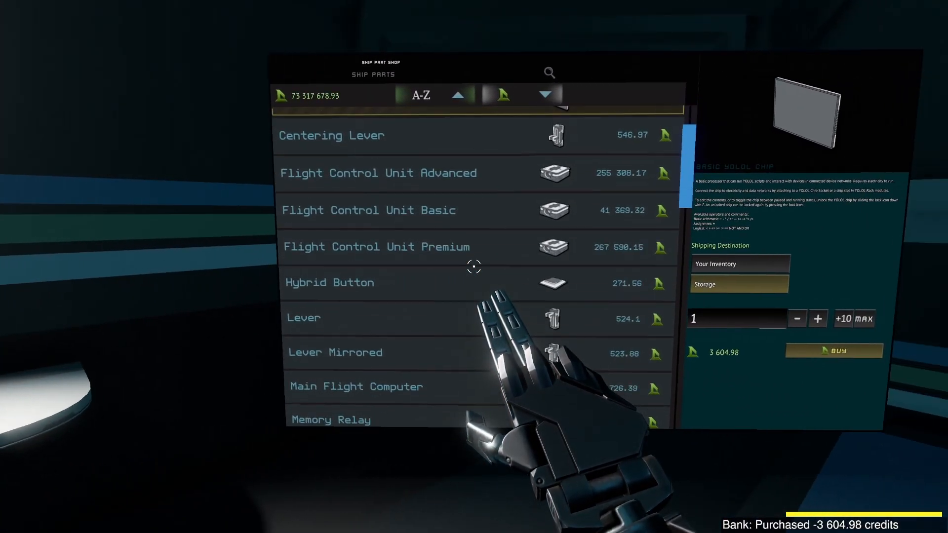
pyautogui.scroll(-3)
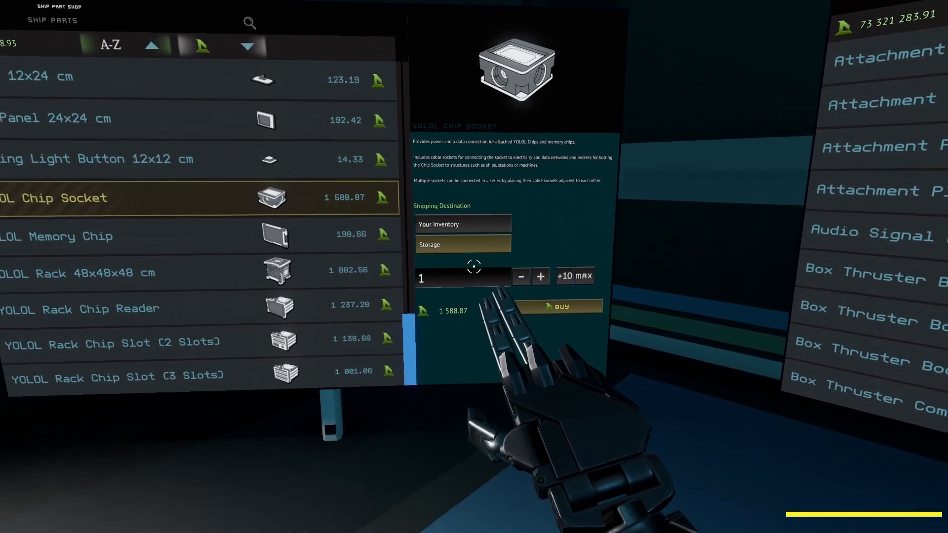
pyautogui.click(557, 307)
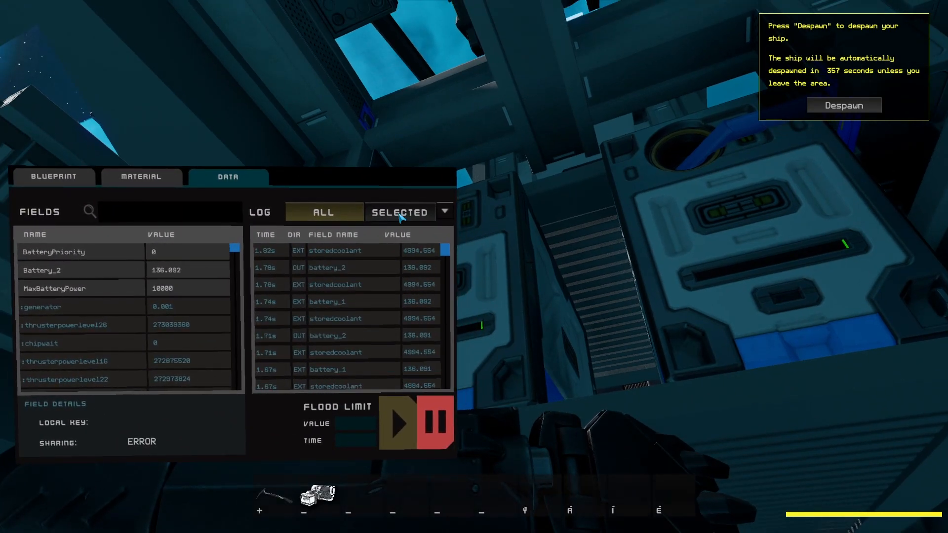
# - Filter the device log to show only SELECTED device entries
pyautogui.click(54, 270)
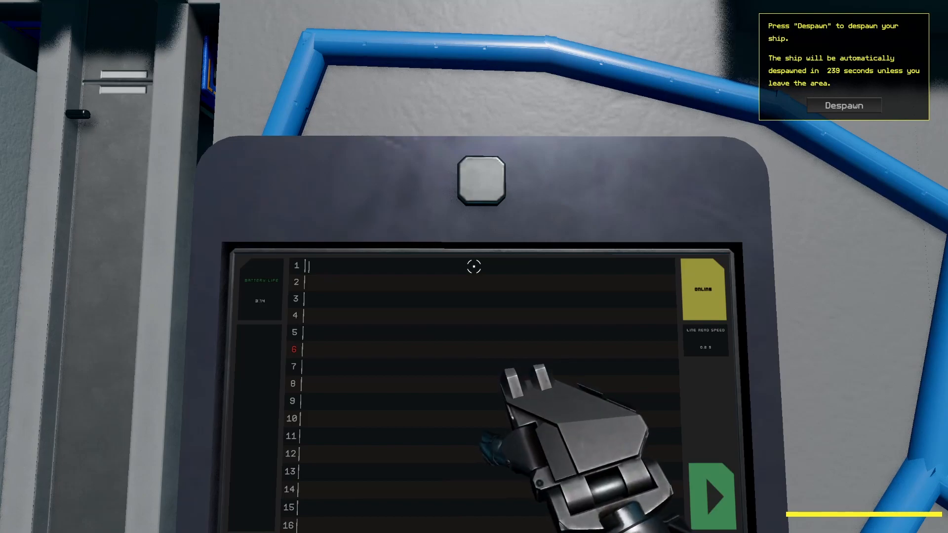
# - Write YOLOL: rate limit 100 when Battery<5500, 0 when Battery>9850, then goto1
pyautogui.write('if :Battery<5500 then:GeneratorUnitRateLimit=100 end')
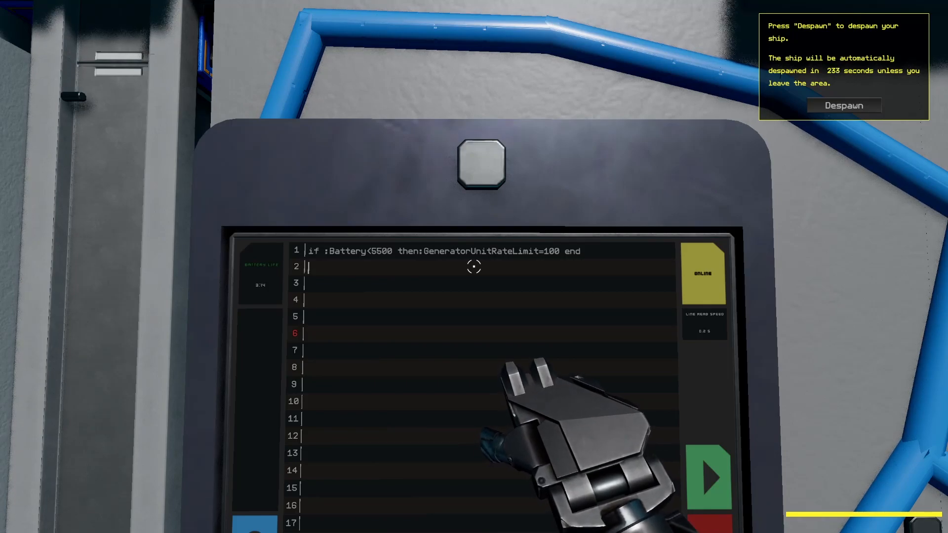
pyautogui.write('if :Battery>9850 then :GeneratorUnitRateLimit=0 end goto1')
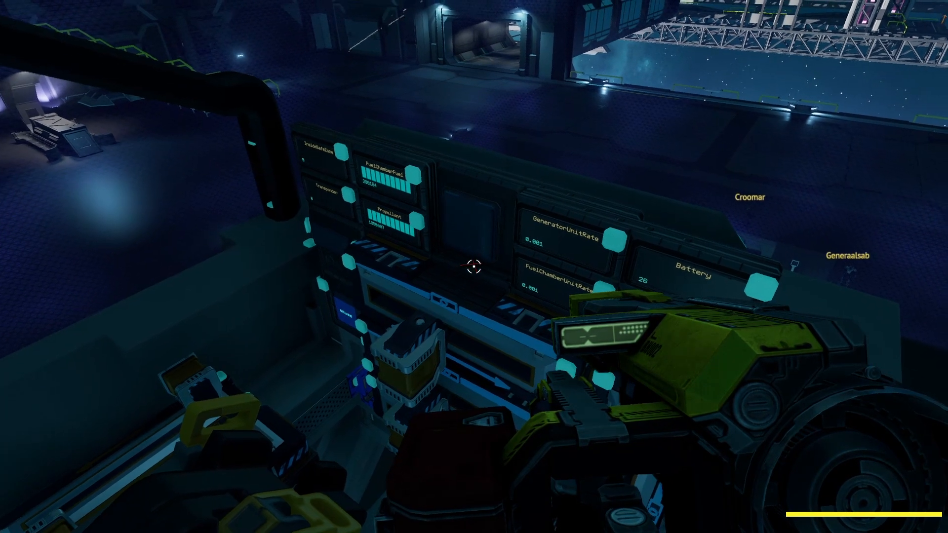
pyautogui.moveTo(474, 269)
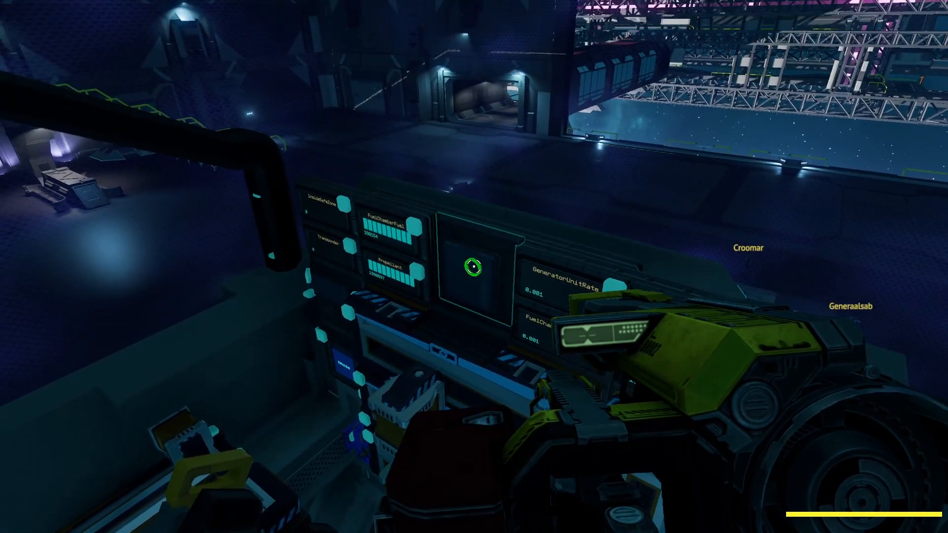